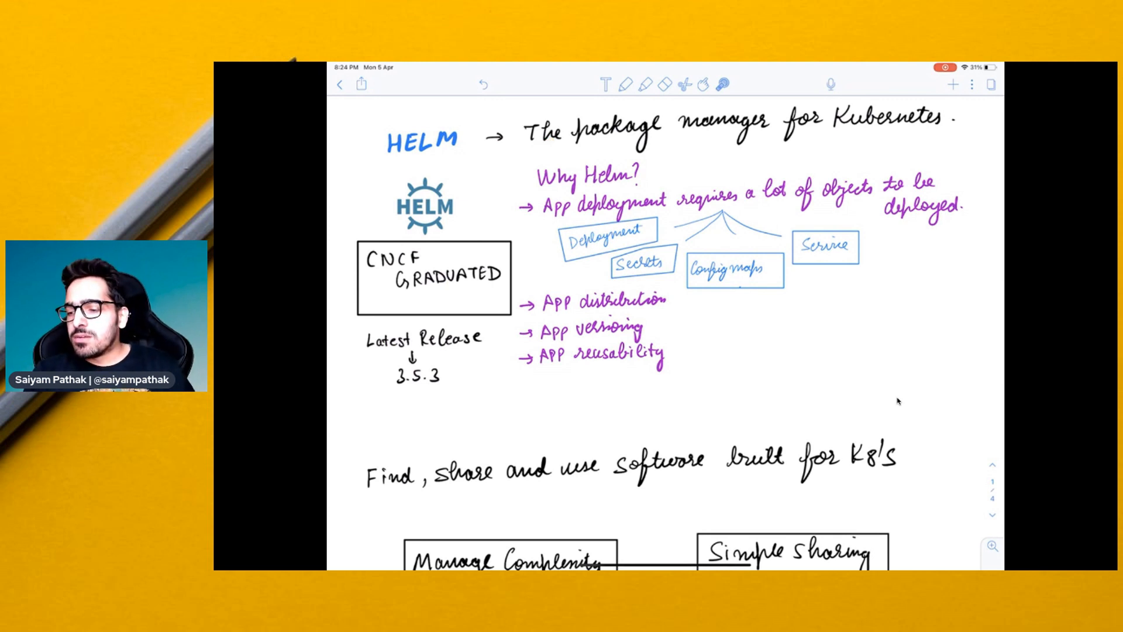
# Scroll the notes down to the Helm benefits section ending with install on any Kubernetes cluster
pyautogui.moveTo(695, 165); pyautogui.dragTo(677, 203)
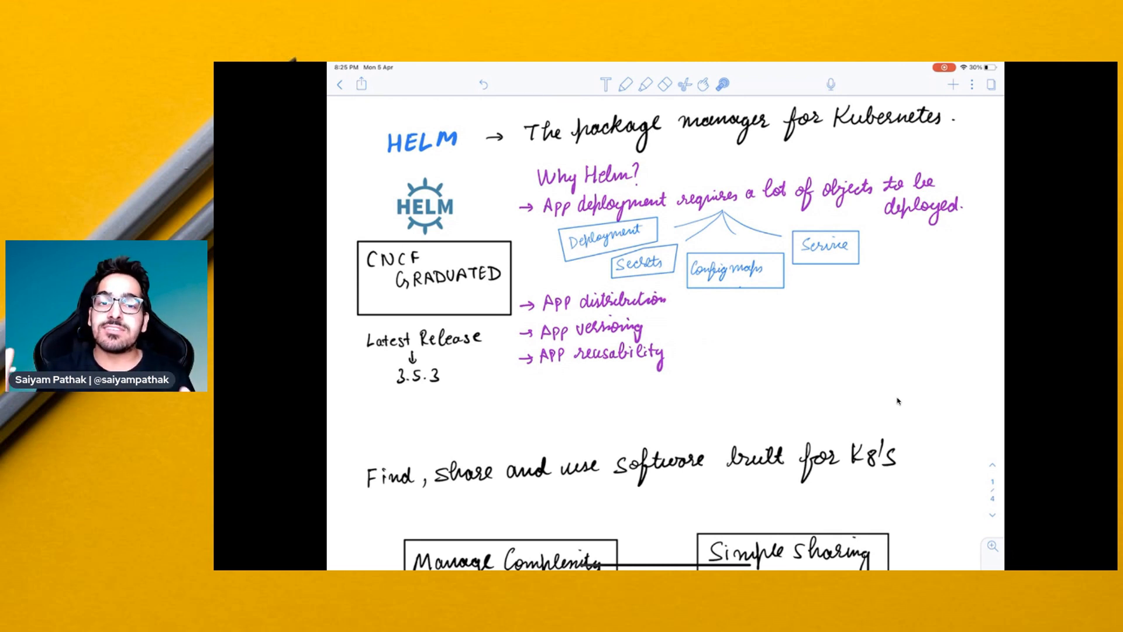
pyautogui.scroll(-3)
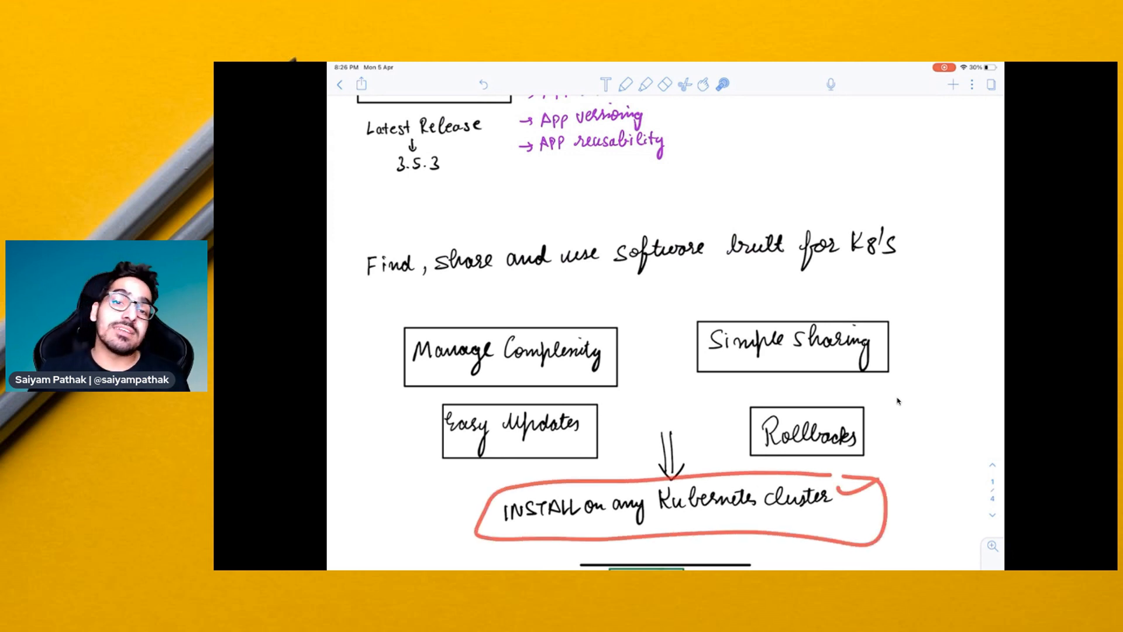
# Draw red arrows from Helm to Charts and on to the templates folder, then reach the architecture diagram
pyautogui.scroll(-3)
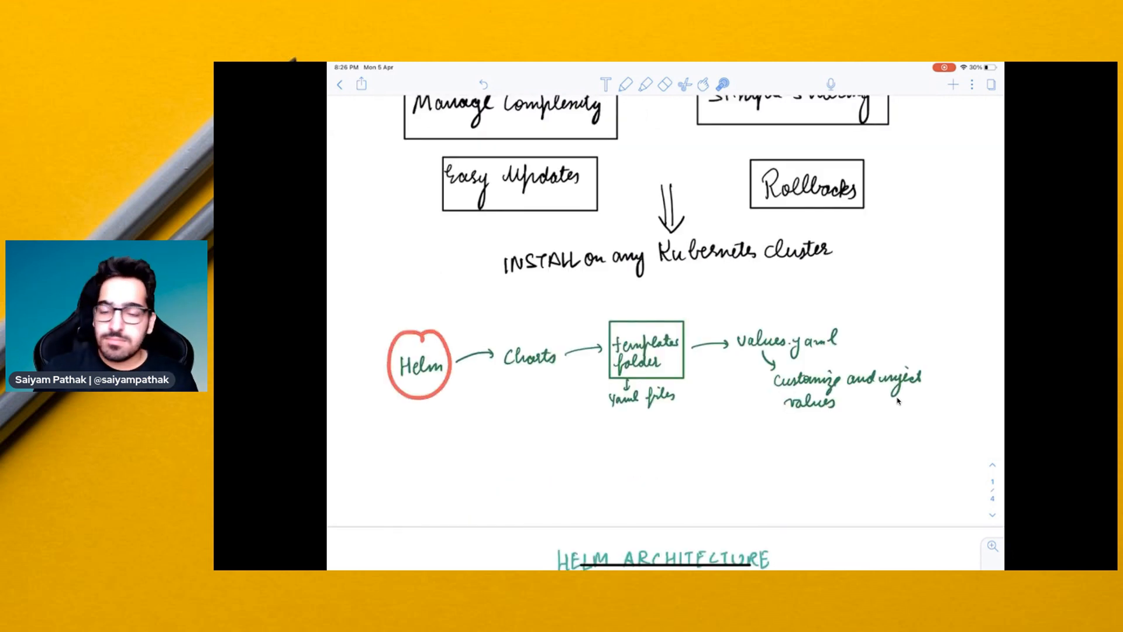
pyautogui.moveTo(441, 333); pyautogui.dragTo(544, 330)
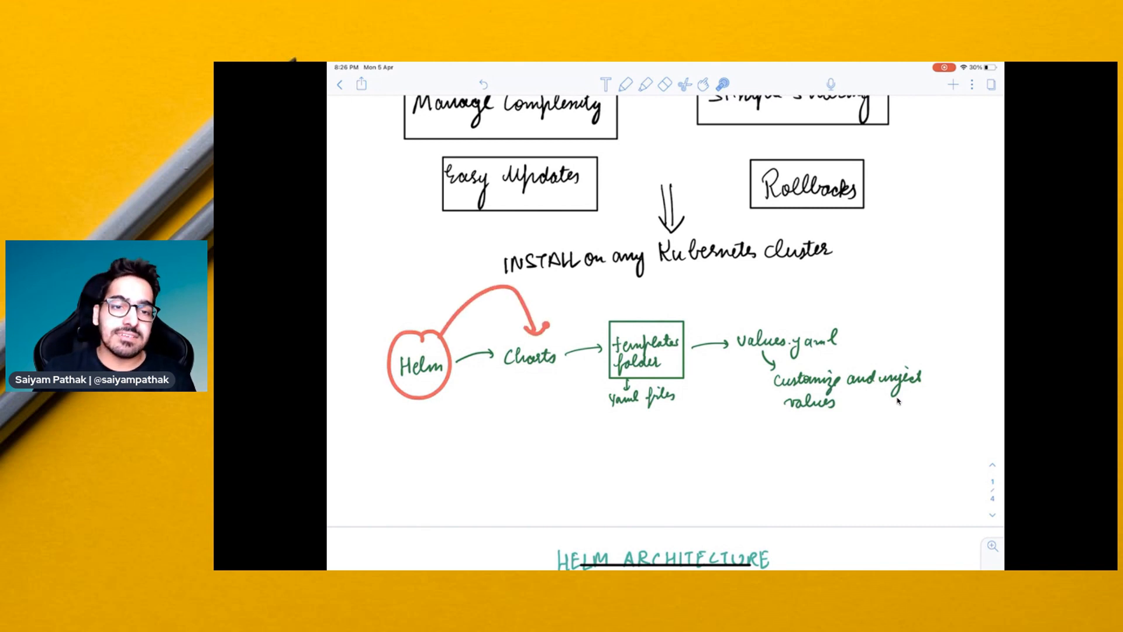
pyautogui.moveTo(544, 326); pyautogui.dragTo(580, 297)
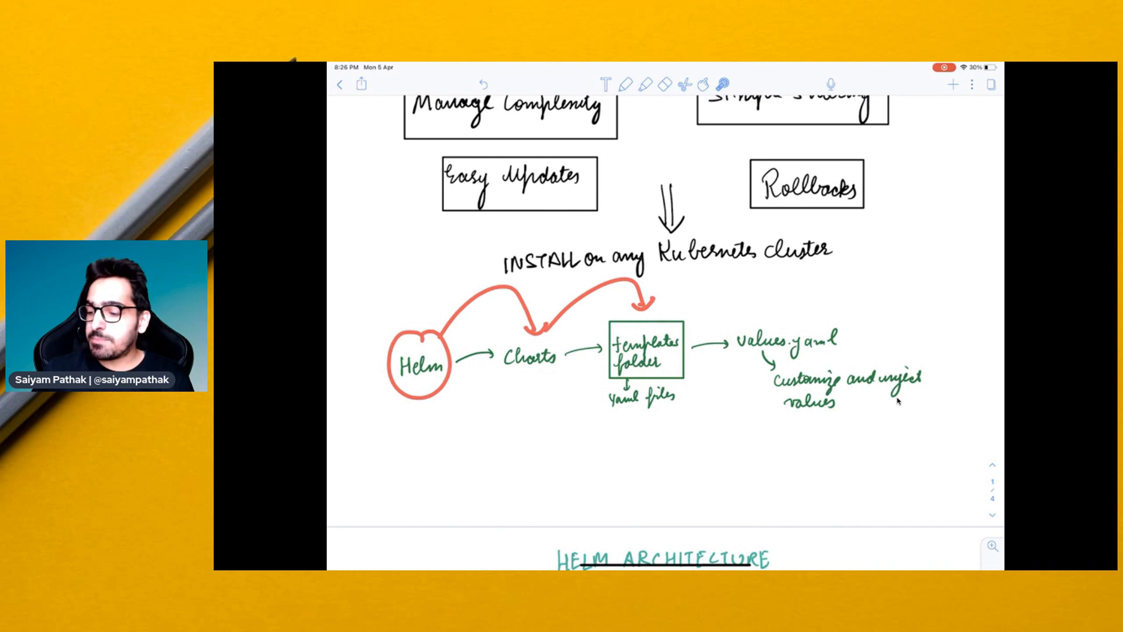
pyautogui.moveTo(608, 365); pyautogui.dragTo(601, 415)
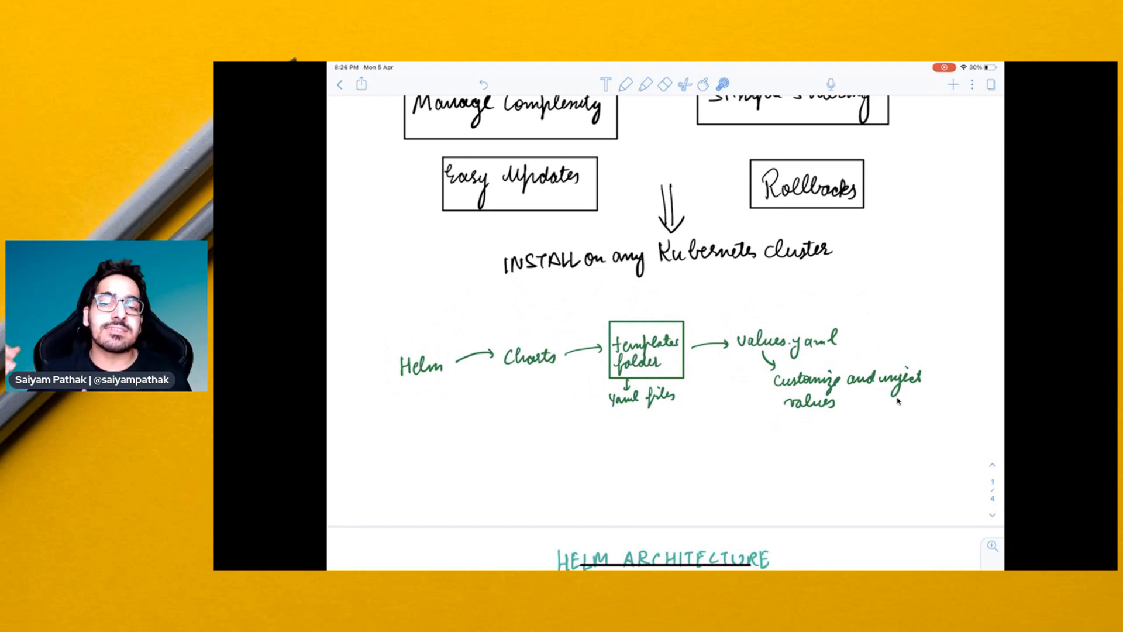
pyautogui.scroll(-3)
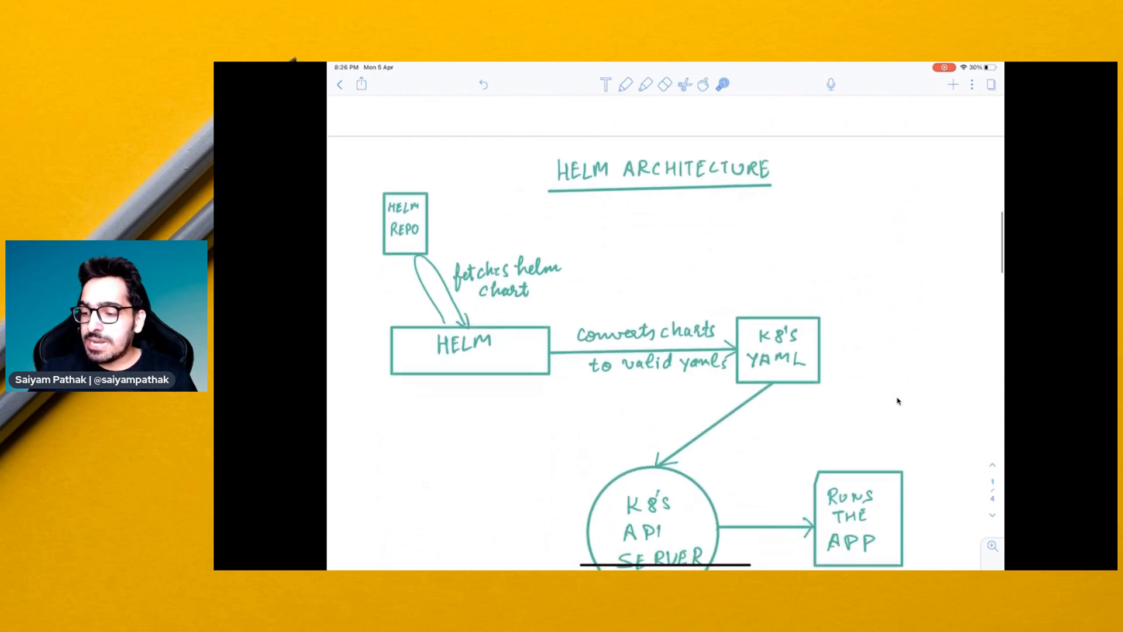
# Mark HELM REPO and HELM with red arrows showing chart fetching, then move on to the CI tools page
pyautogui.scroll(-3)
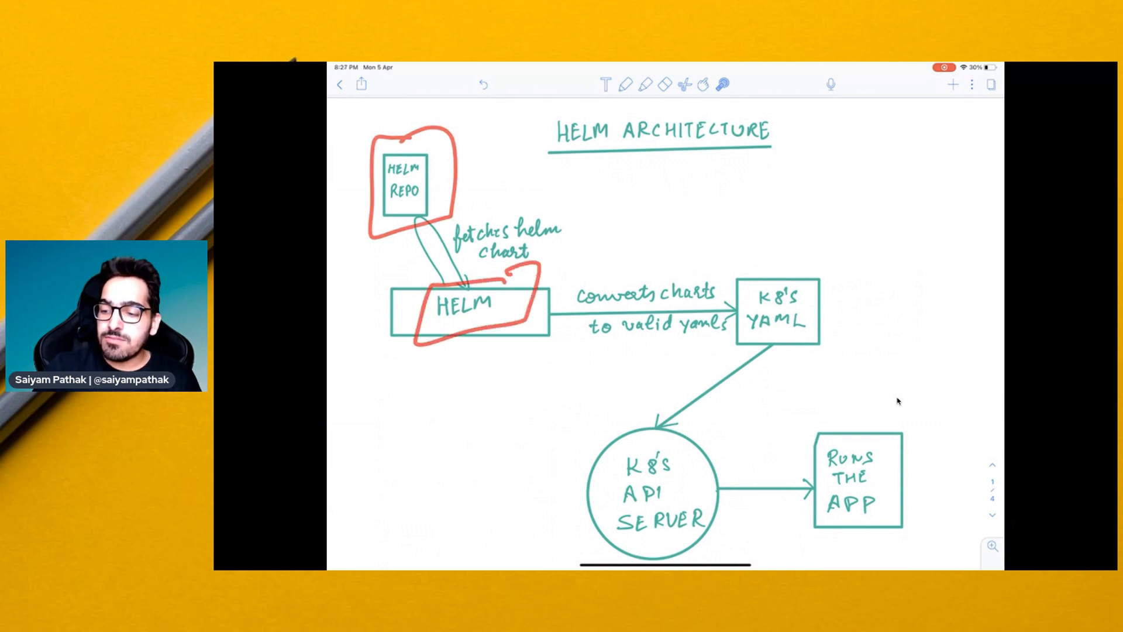
pyautogui.moveTo(516, 273); pyautogui.dragTo(465, 172)
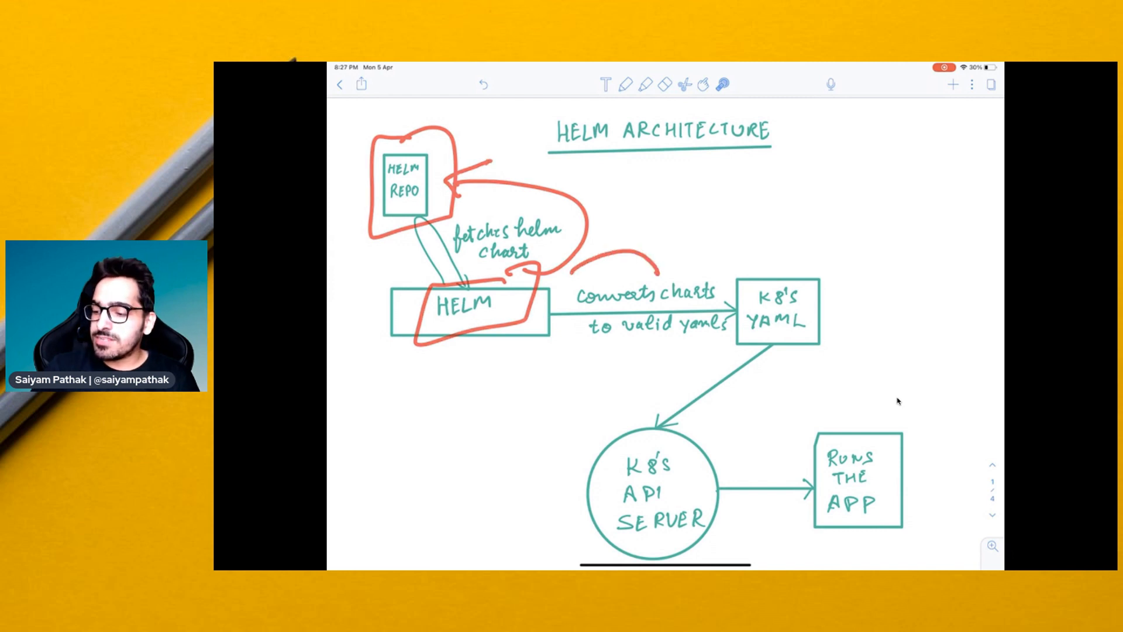
pyautogui.moveTo(577, 351); pyautogui.dragTo(738, 354)
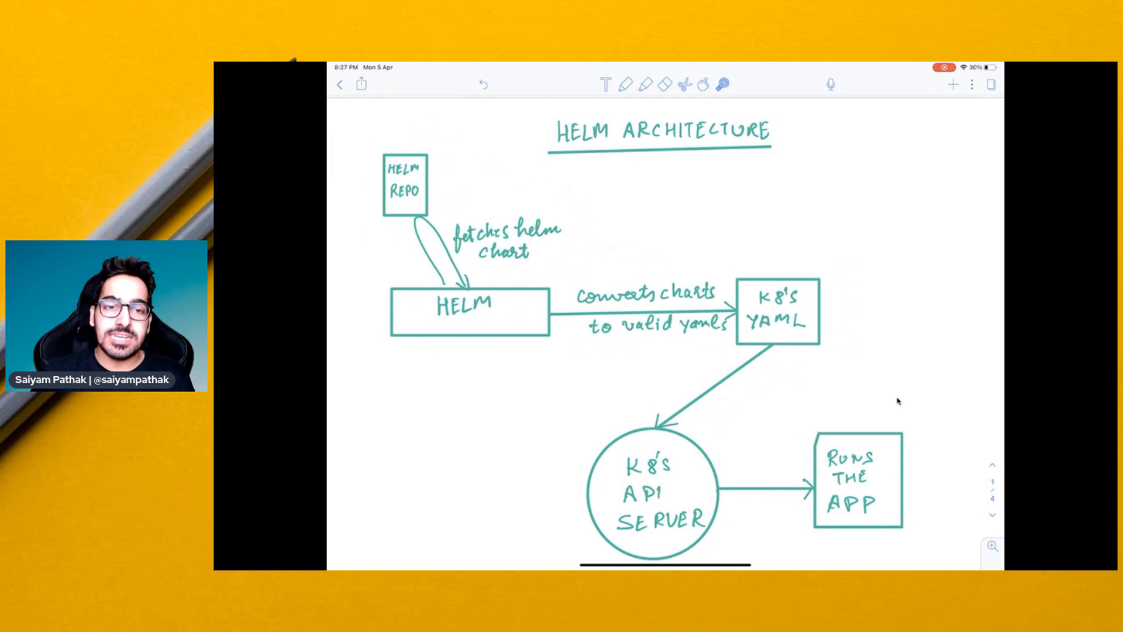
pyautogui.scroll(-3)
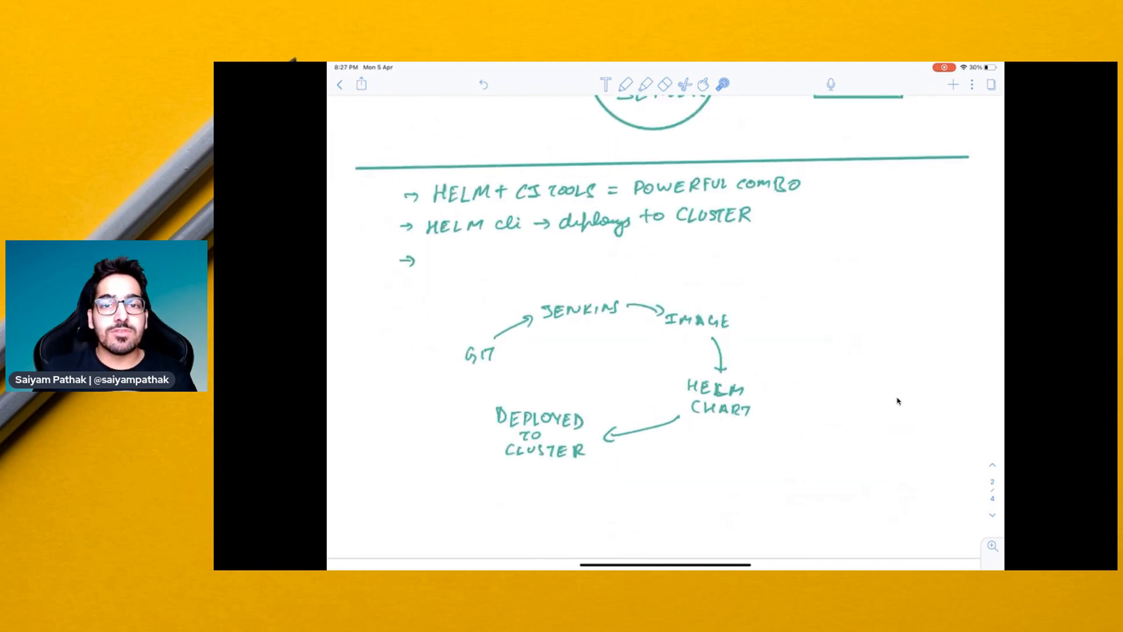
# Trace red arrows over the Git → Jenkins → Image → Helm chart → Deployed loop and reach Key Concepts
pyautogui.moveTo(809, 183); pyautogui.dragTo(845, 179)
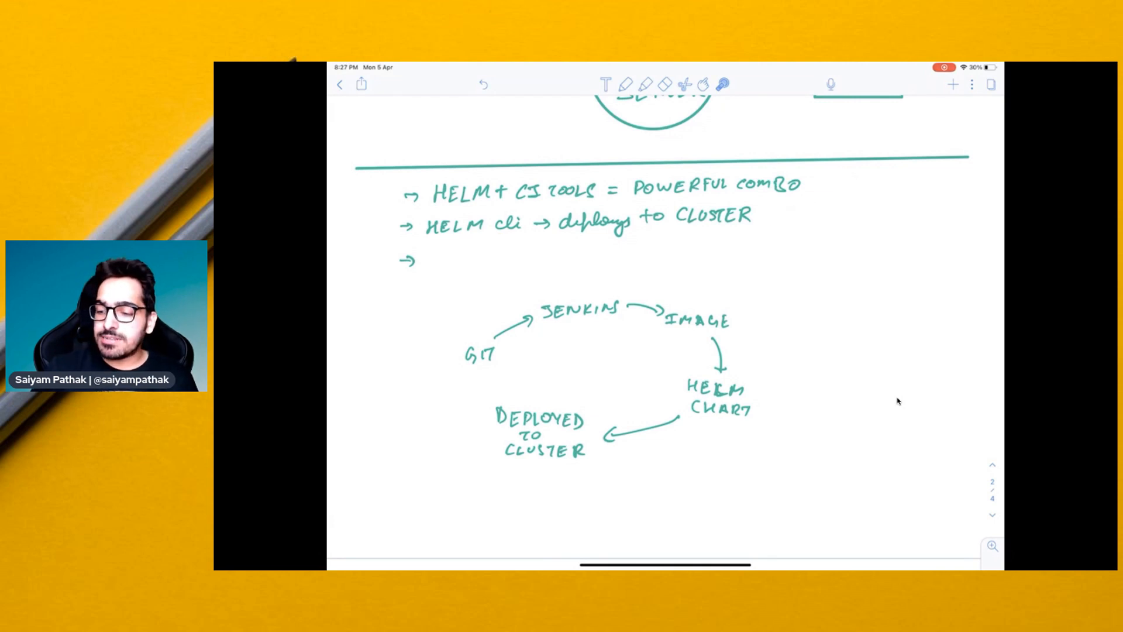
pyautogui.moveTo(466, 330); pyautogui.dragTo(499, 314)
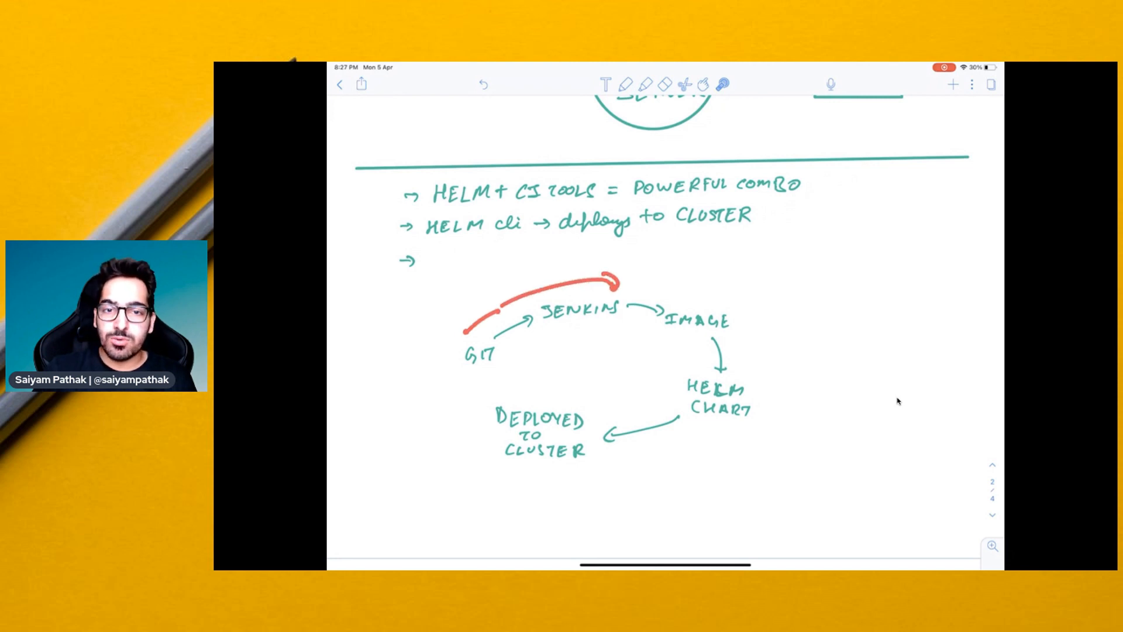
pyautogui.moveTo(617, 279); pyautogui.dragTo(770, 415)
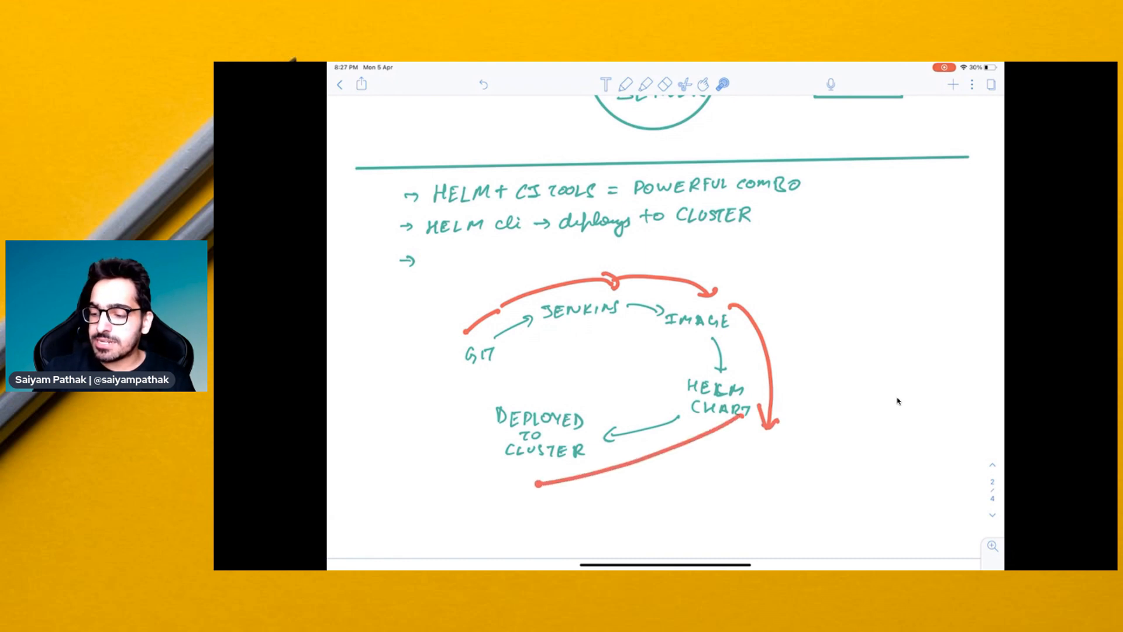
pyautogui.click(483, 84)
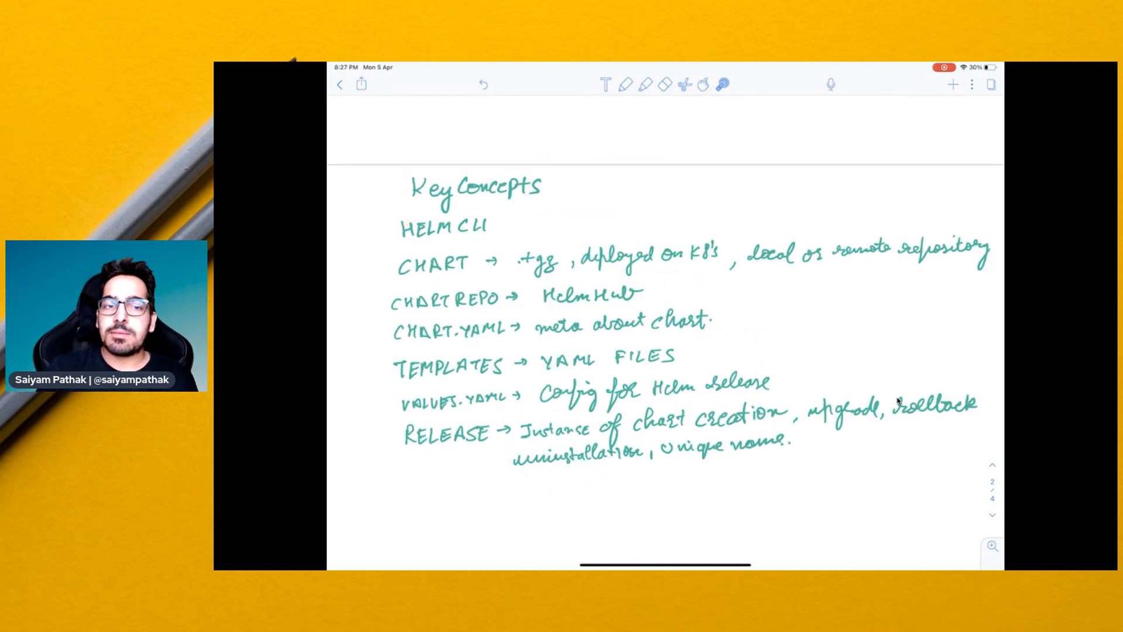
# Draw a red arrow at the .tgz chart format and a mark beside the TEMPLATES entry
pyautogui.moveTo(390, 244); pyautogui.dragTo(437, 219)
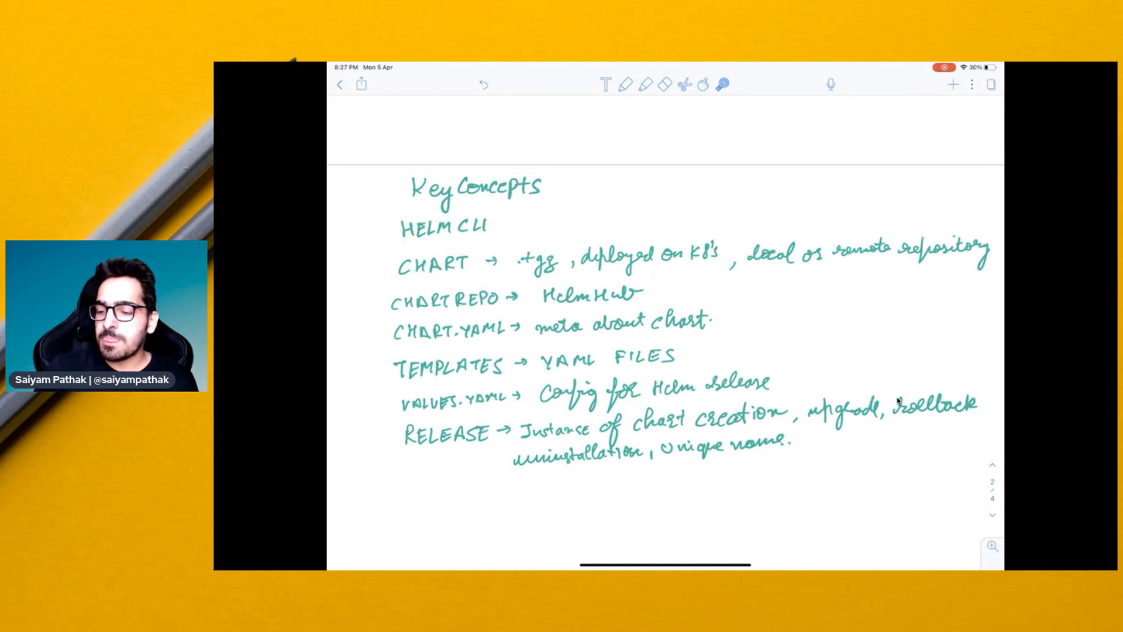
pyautogui.moveTo(397, 269); pyautogui.dragTo(365, 292)
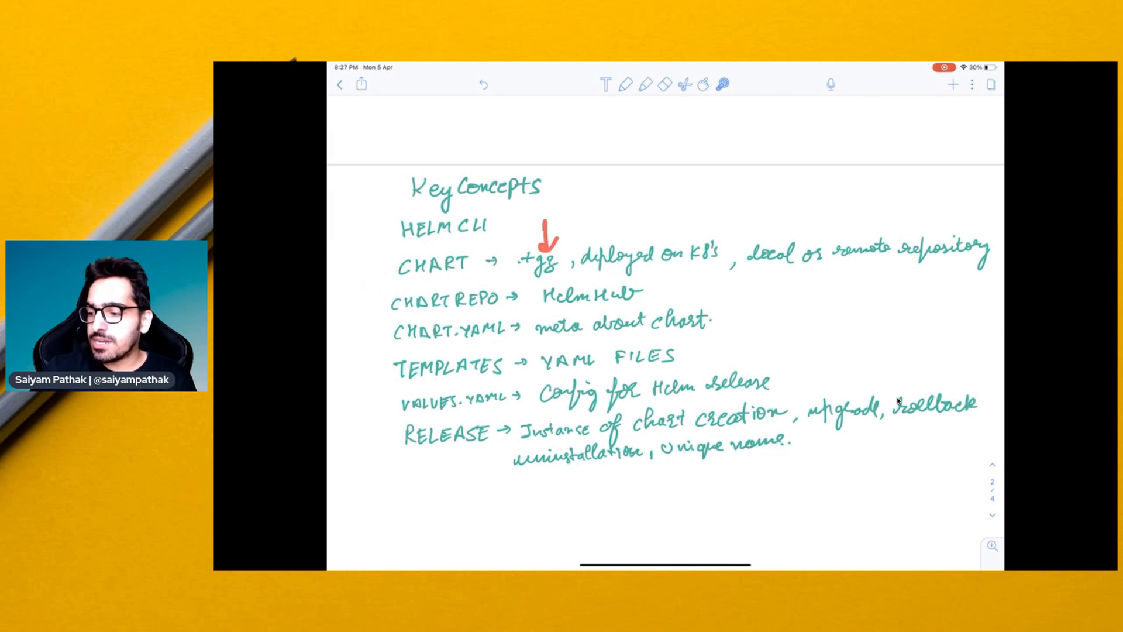
pyautogui.moveTo(651, 215); pyautogui.dragTo(658, 240)
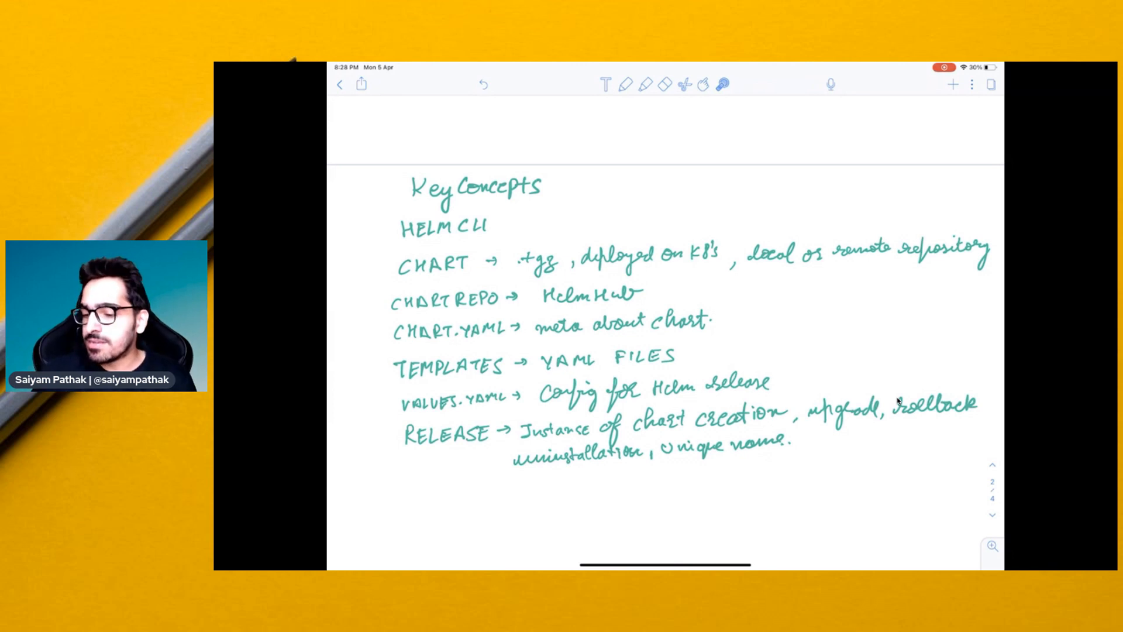
pyautogui.moveTo(376, 369); pyautogui.dragTo(368, 347)
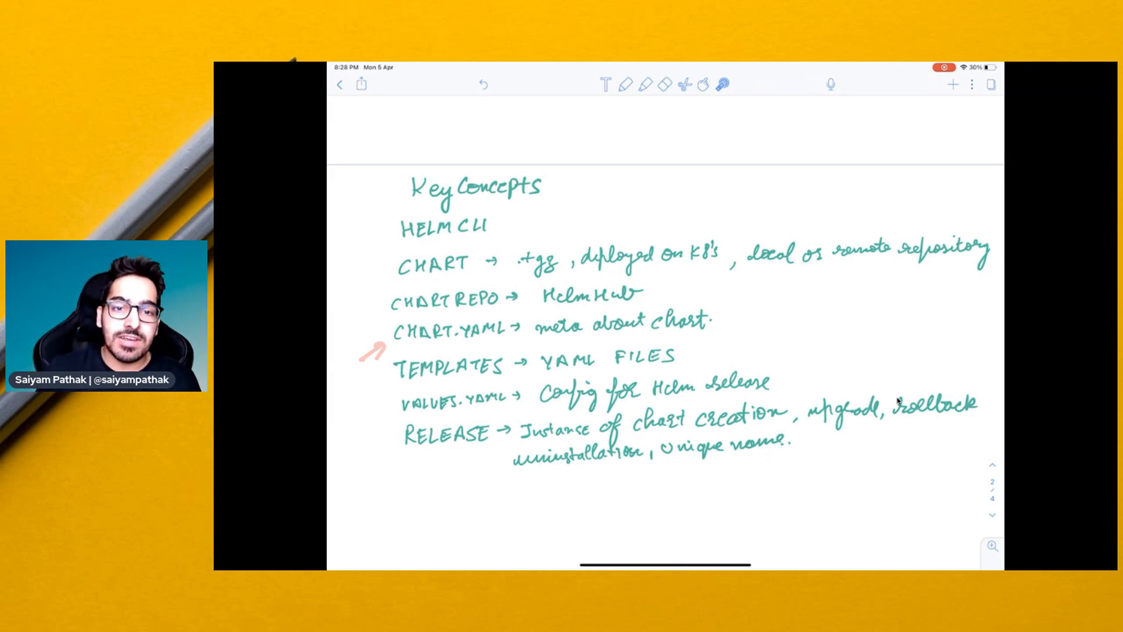
pyautogui.moveTo(713, 308); pyautogui.dragTo(723, 340)
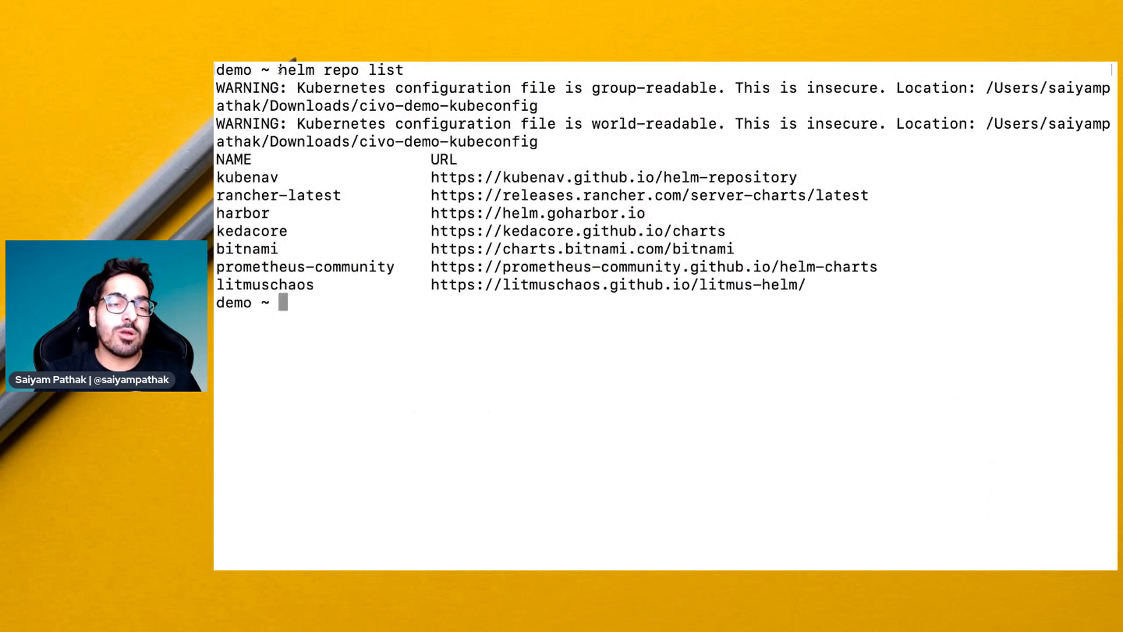
# Begin typing 'kubectl cre' at the Terminal prompt below the helm repo list output
pyautogui.moveTo(279, 69); pyautogui.dragTo(402, 69)
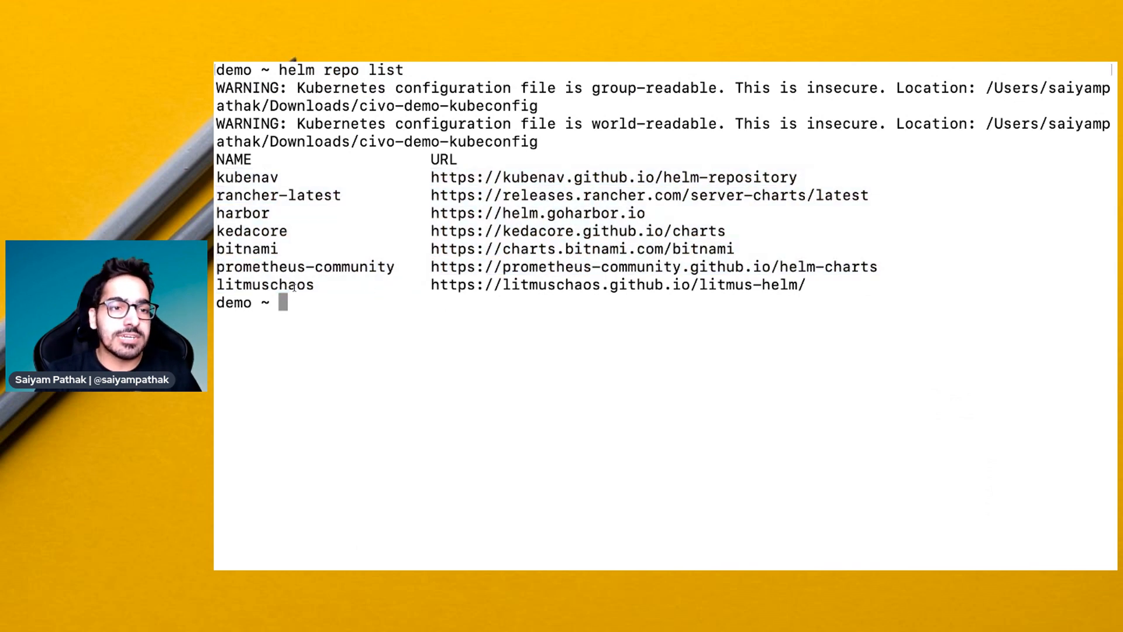
pyautogui.write('kubec')
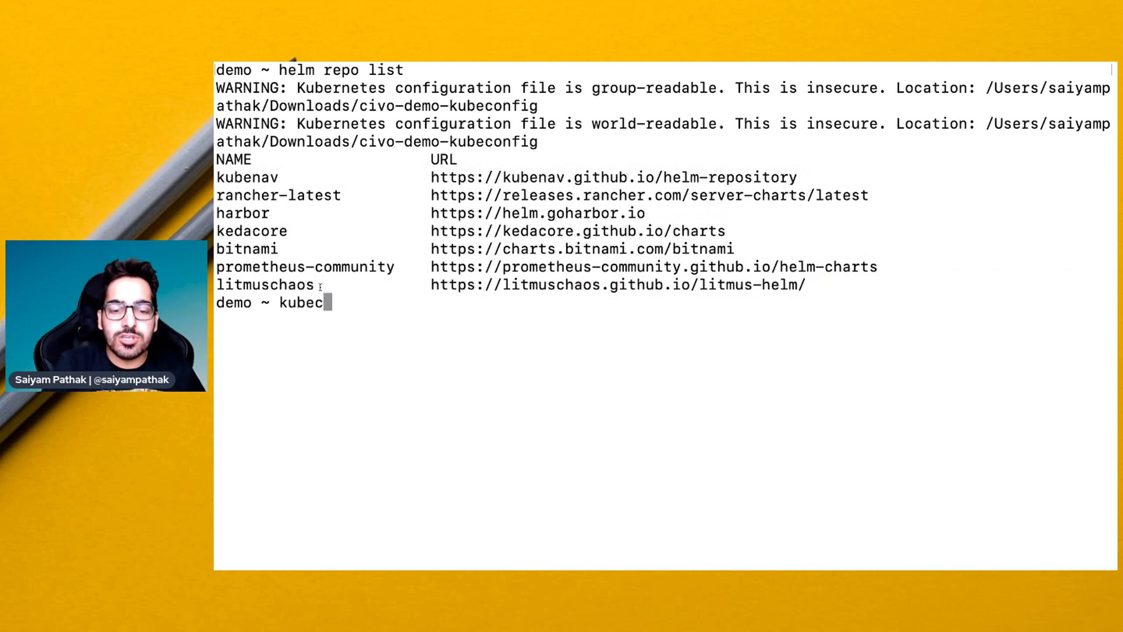
pyautogui.write('tl cre')
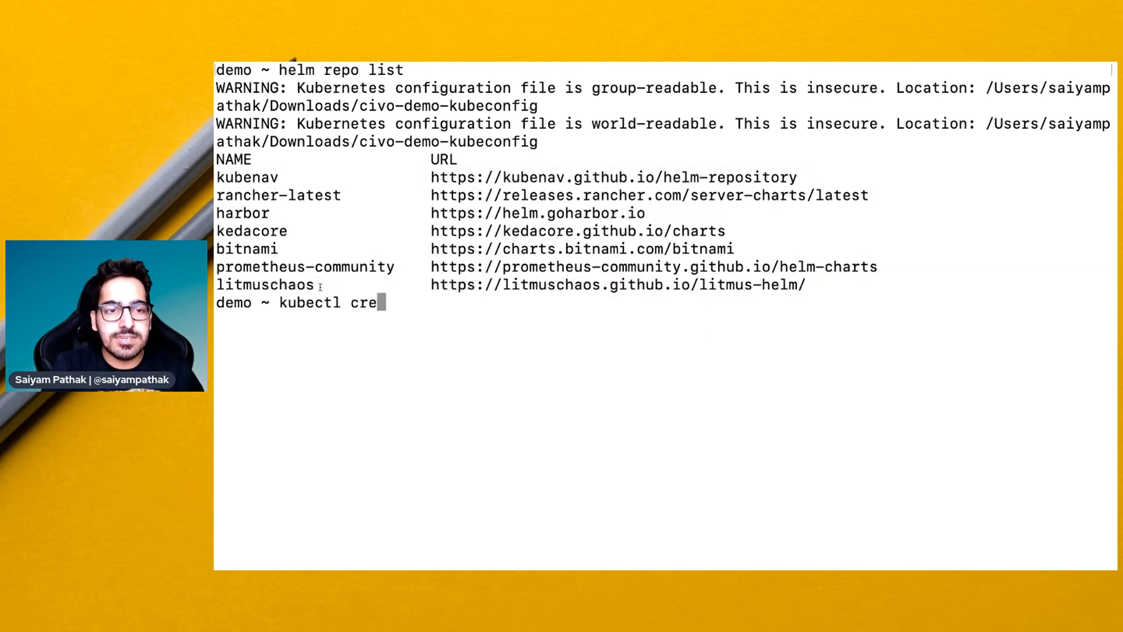